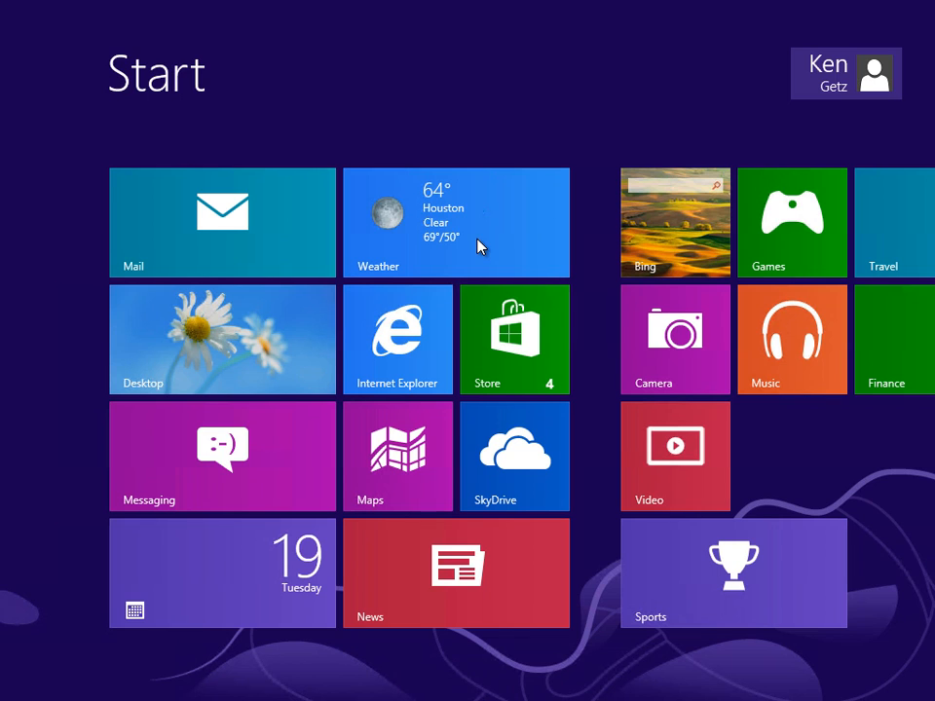
# - Show Button_Click_1 in MainPage.xaml.cs and select ExpirationTime, the 60-second tile notification expiry
pyautogui.click(456, 222)
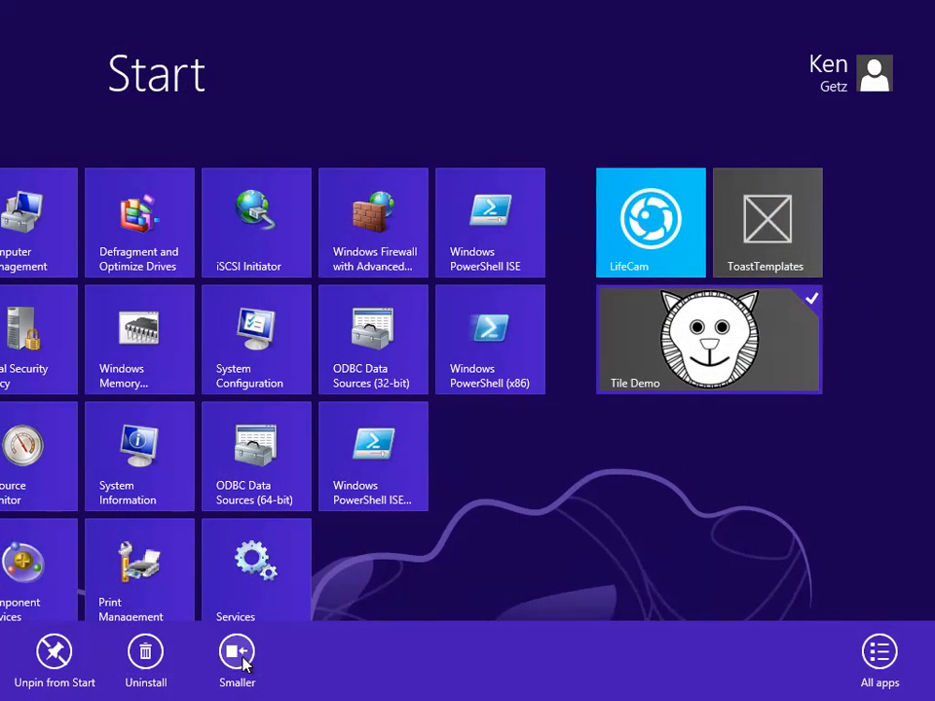
pyautogui.click(237, 652)
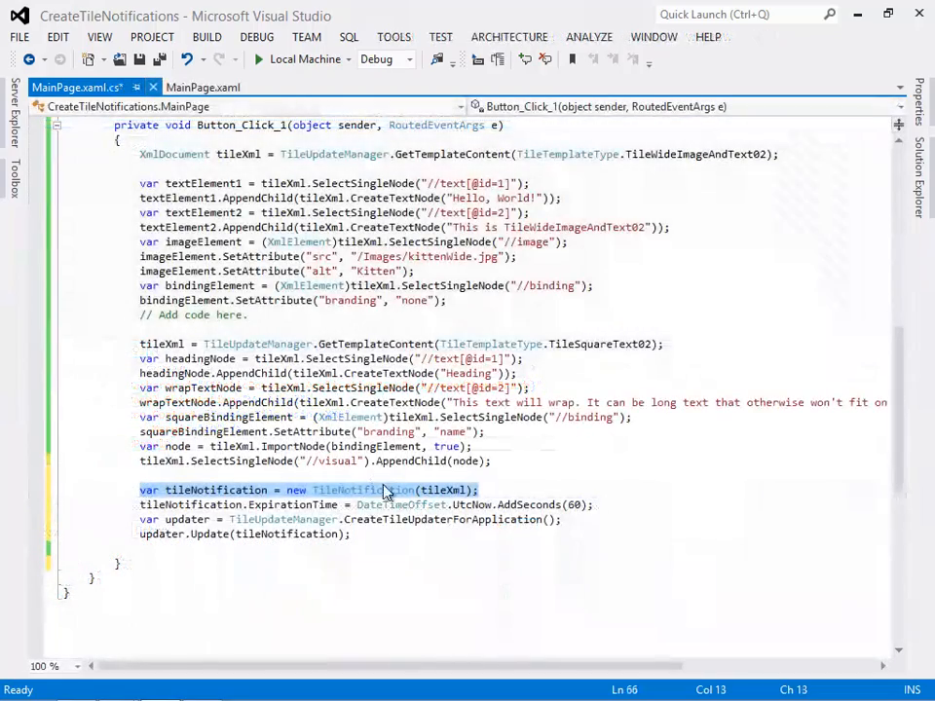
pyautogui.doubleClick(290, 505)
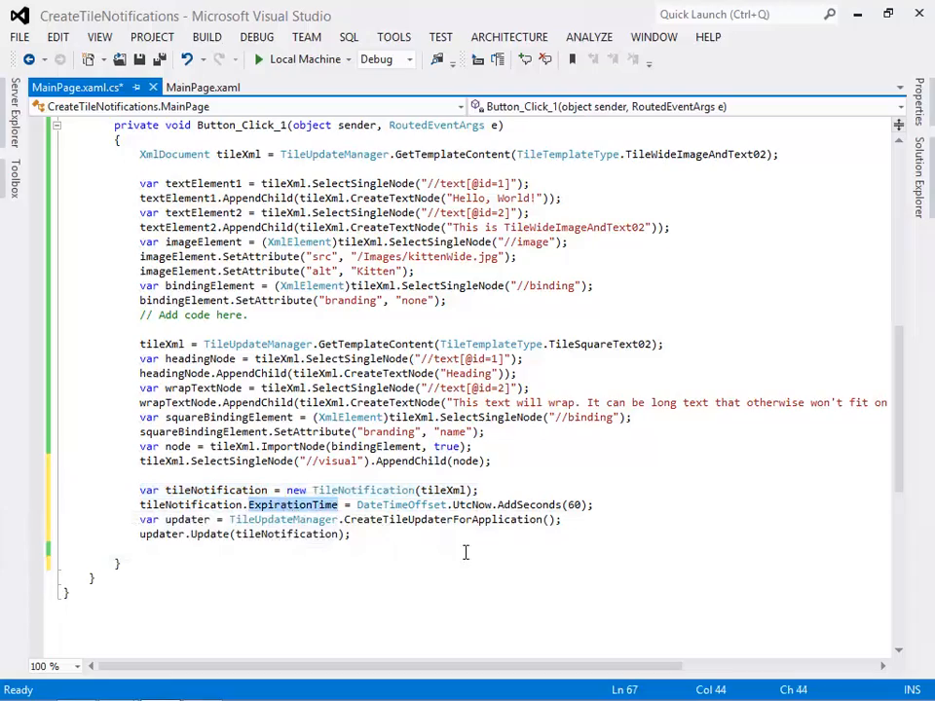